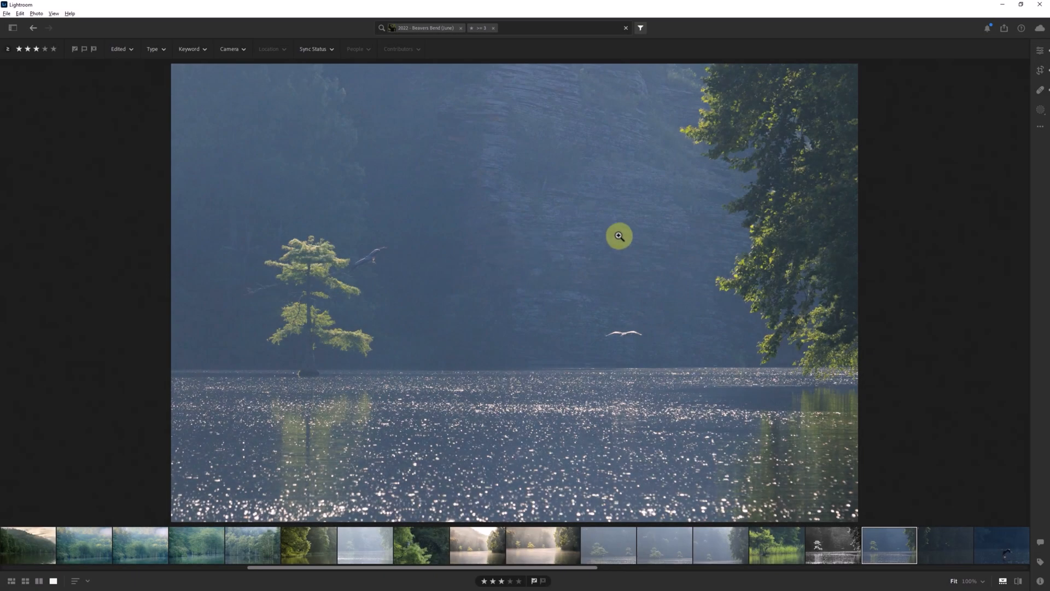
Add a linear gradient mask across the lake photo, holding Shift to keep it straight
left_click(1041, 107)
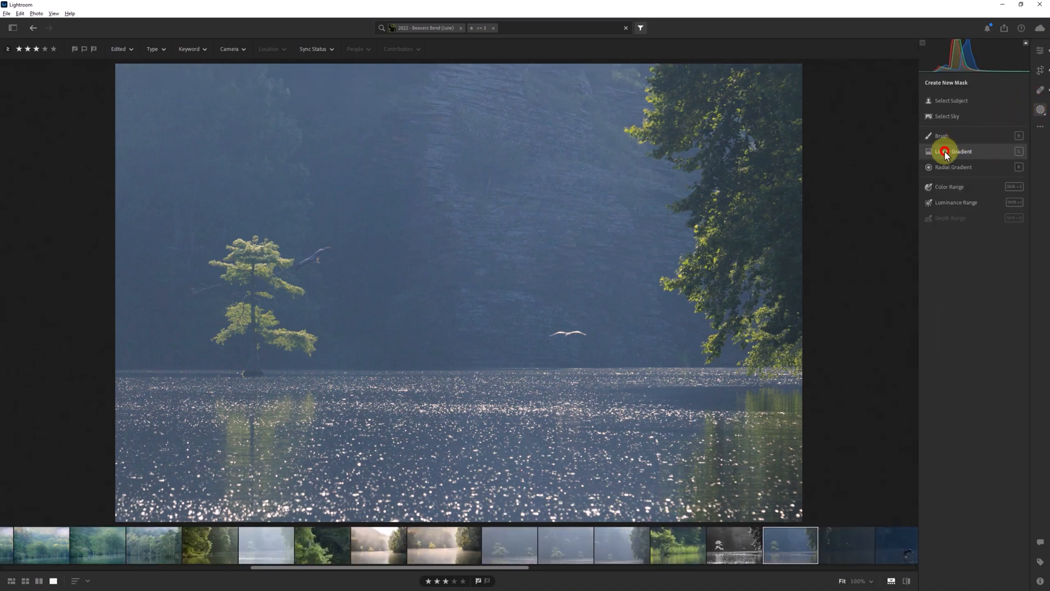
left_click(950, 152)
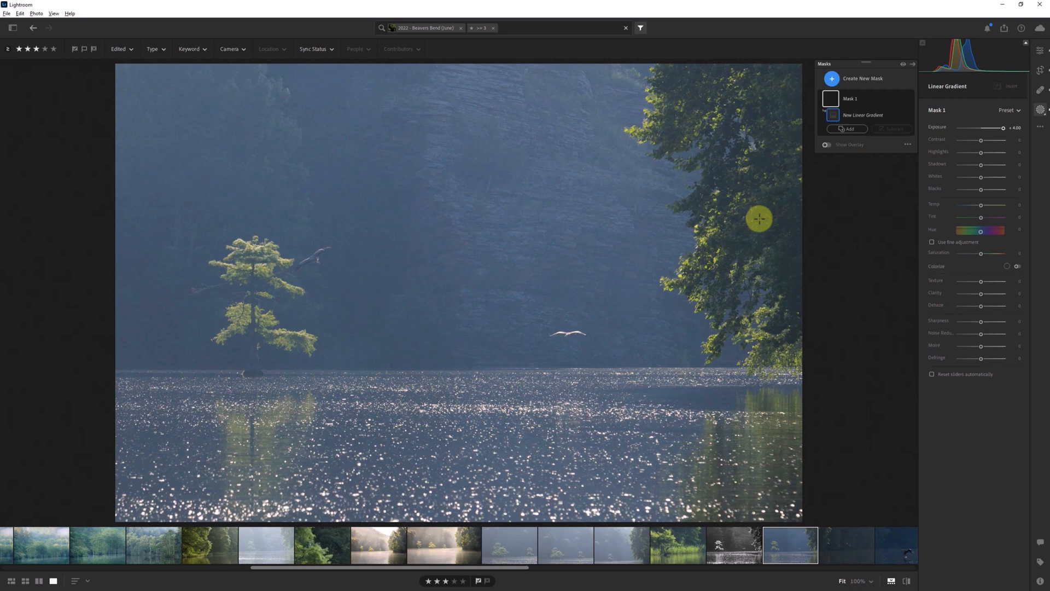
left_click_drag(759, 218, 635, 206)
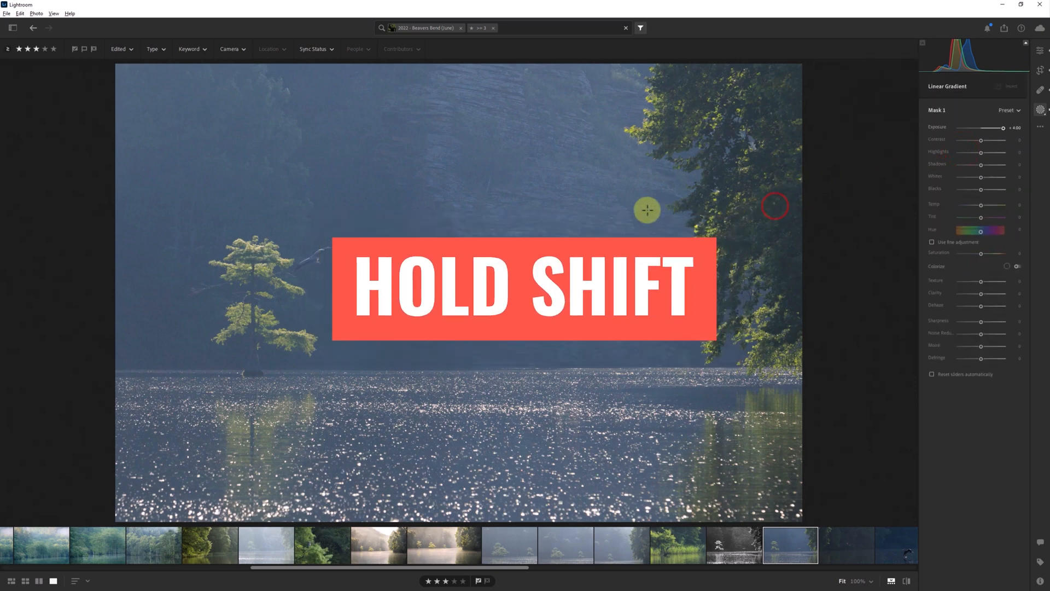
left_click_drag(647, 210, 489, 224)
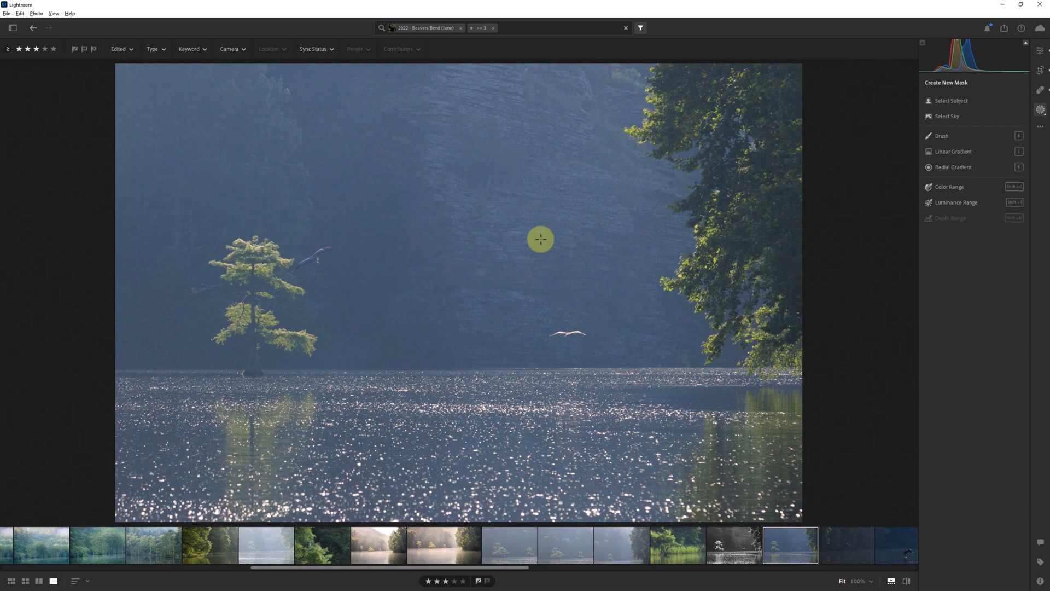
left_click_drag(540, 240, 766, 190)
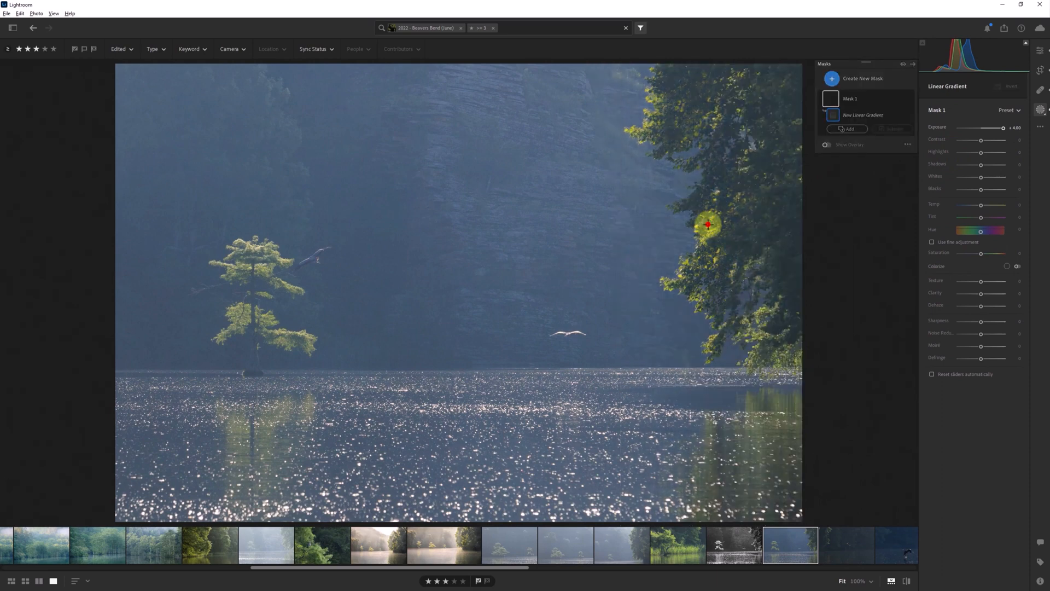
Redraw the gradient diagonally to brighten the upper right, then discard the mask
left_click_drag(707, 224, 588, 425)
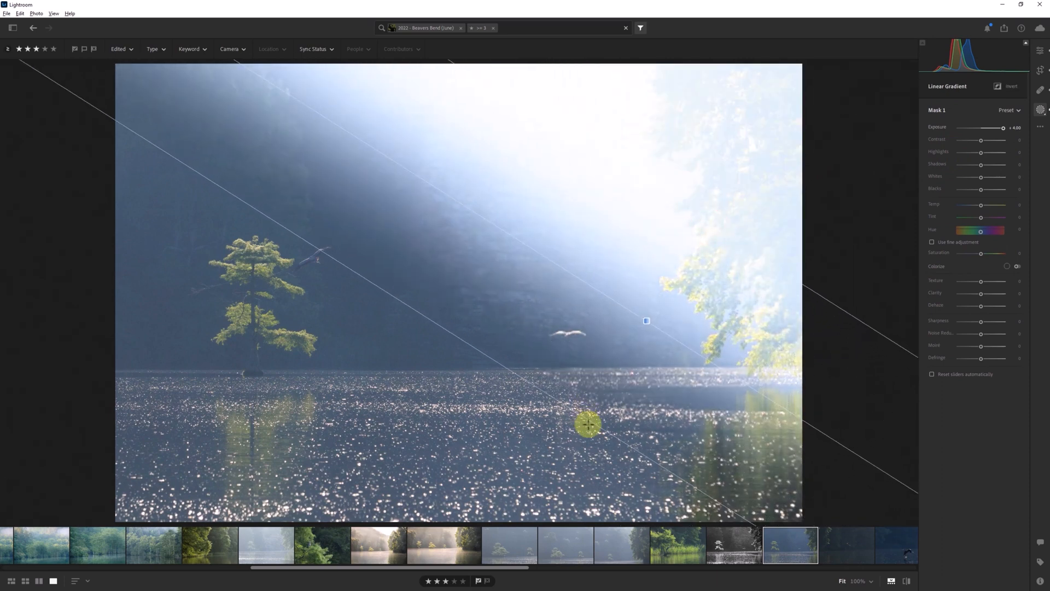
left_click_drag(590, 424, 610, 475)
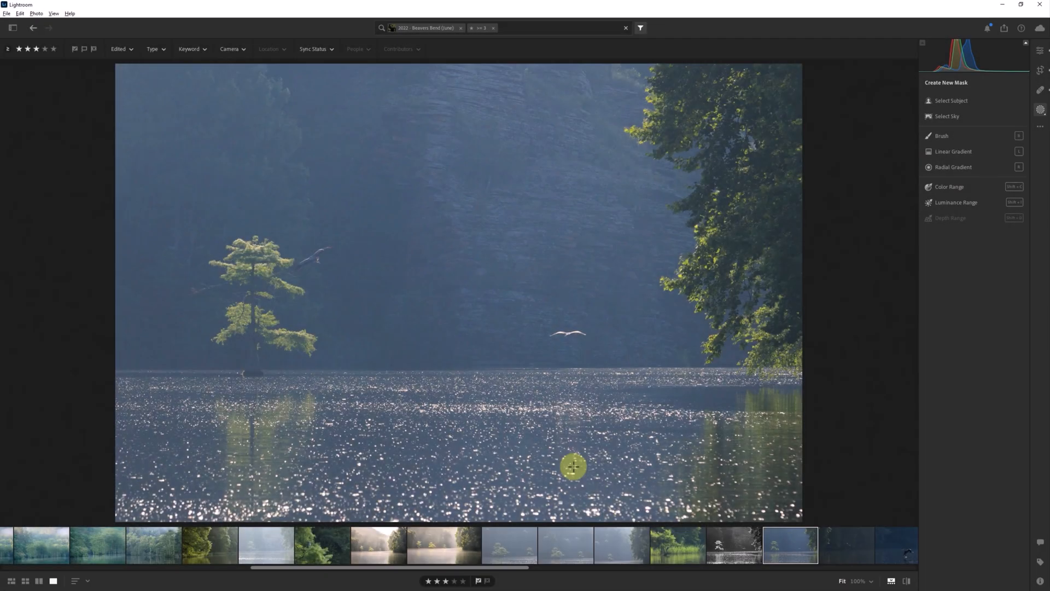
Add a Shift-constrained circular radial gradient brightening the centre above the water
left_click(953, 167)
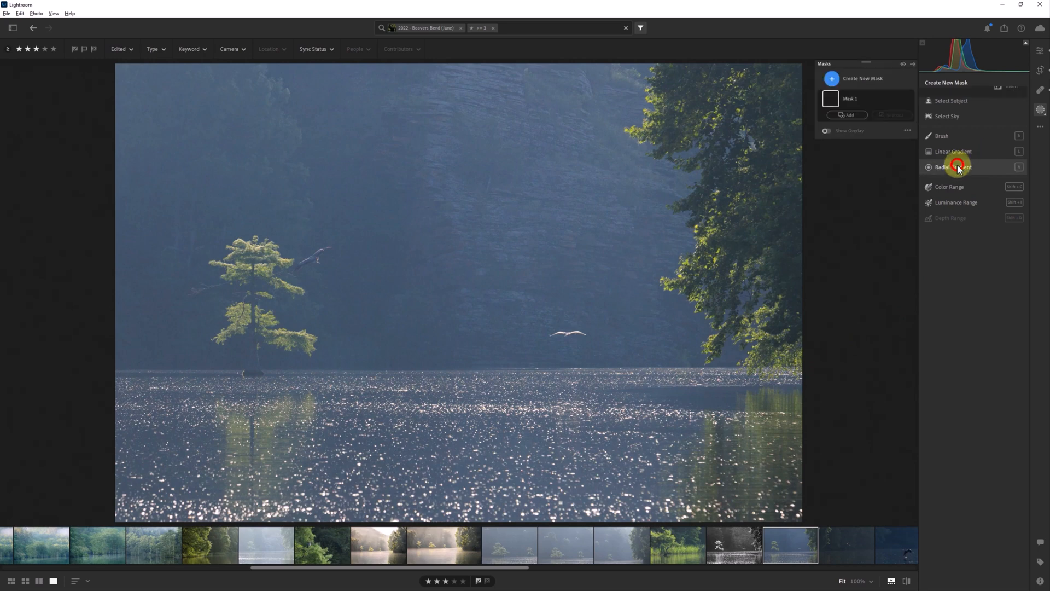
left_click(960, 167)
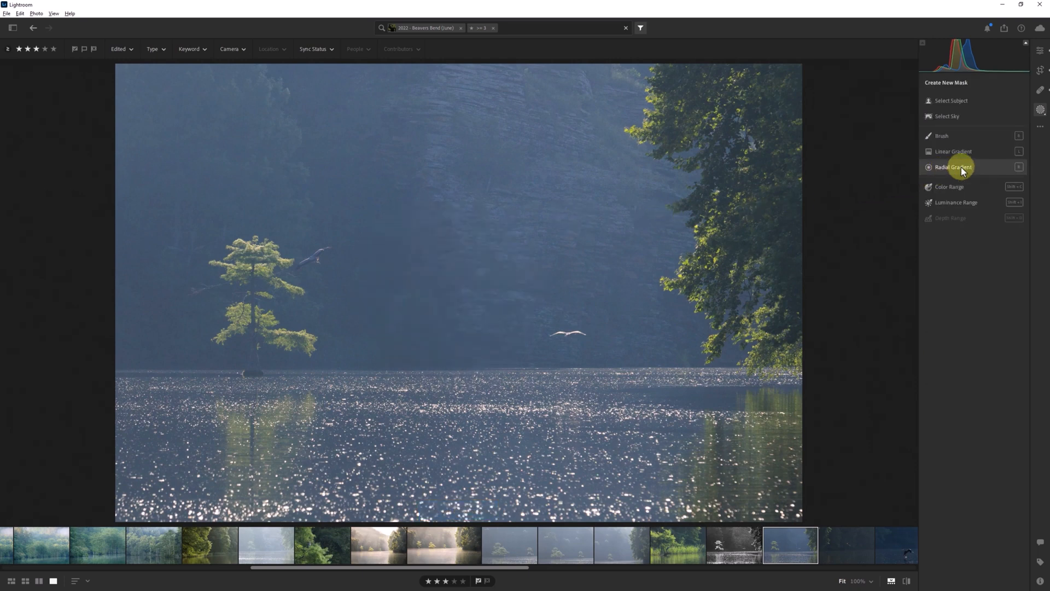
left_click(953, 167)
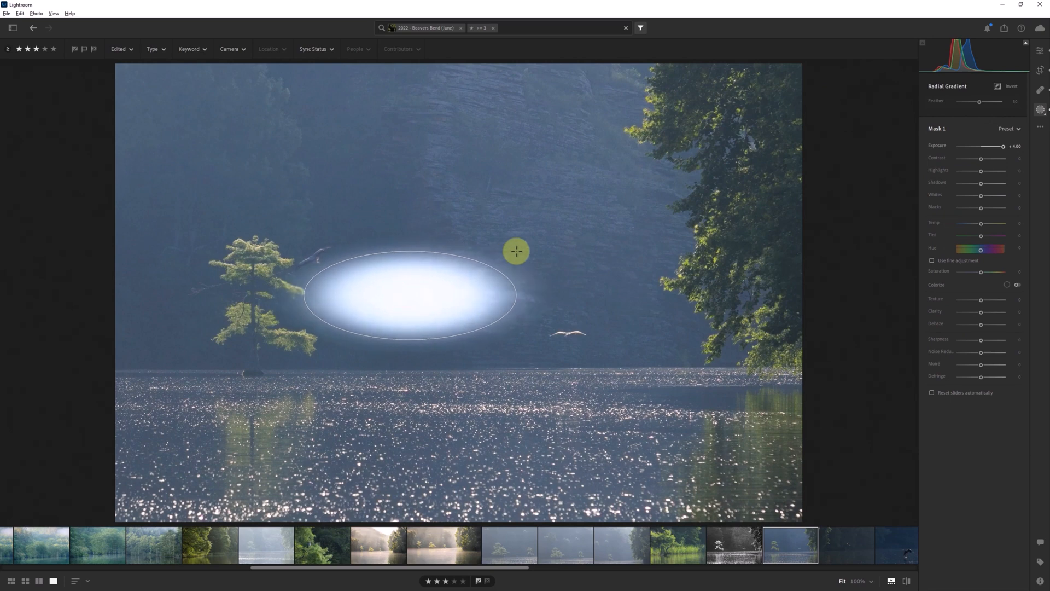
left_click_drag(516, 251, 569, 235)
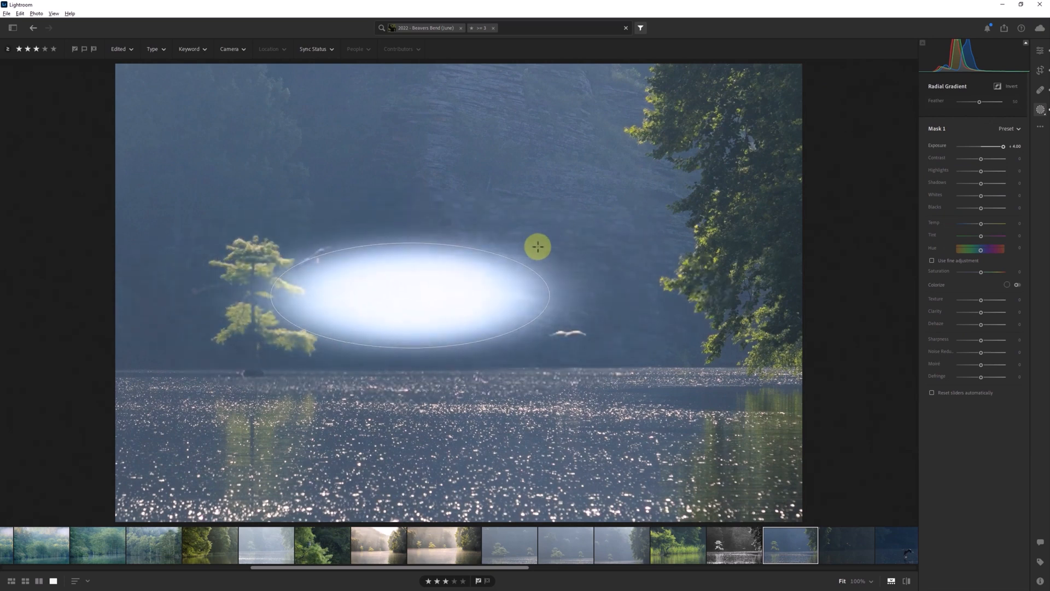
left_click_drag(538, 247, 592, 215)
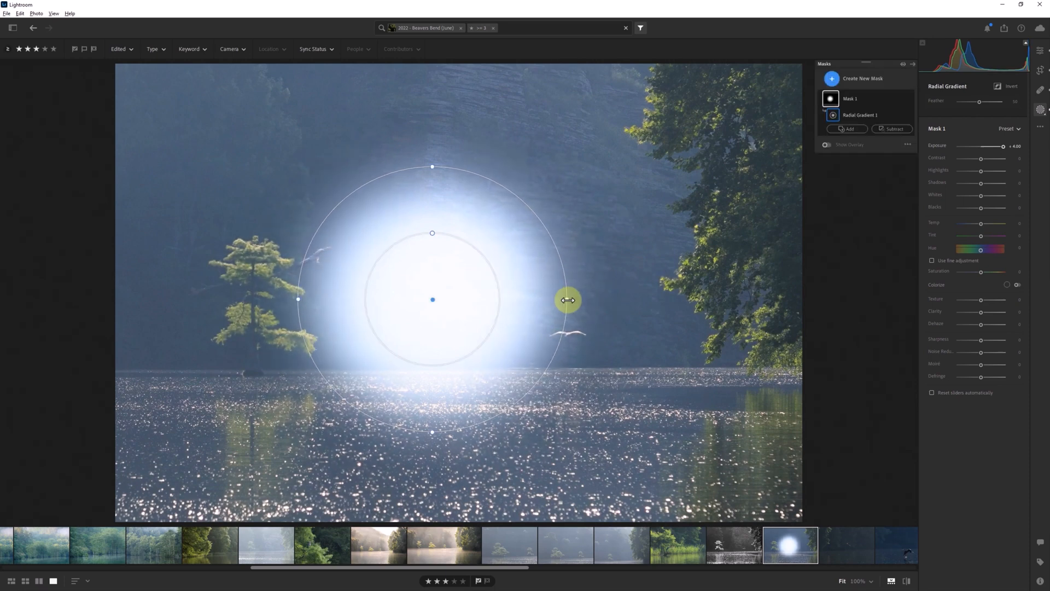
Reshape the radial gradient wider, taller and wider again, then discard it
left_click_drag(567, 300, 609, 299)
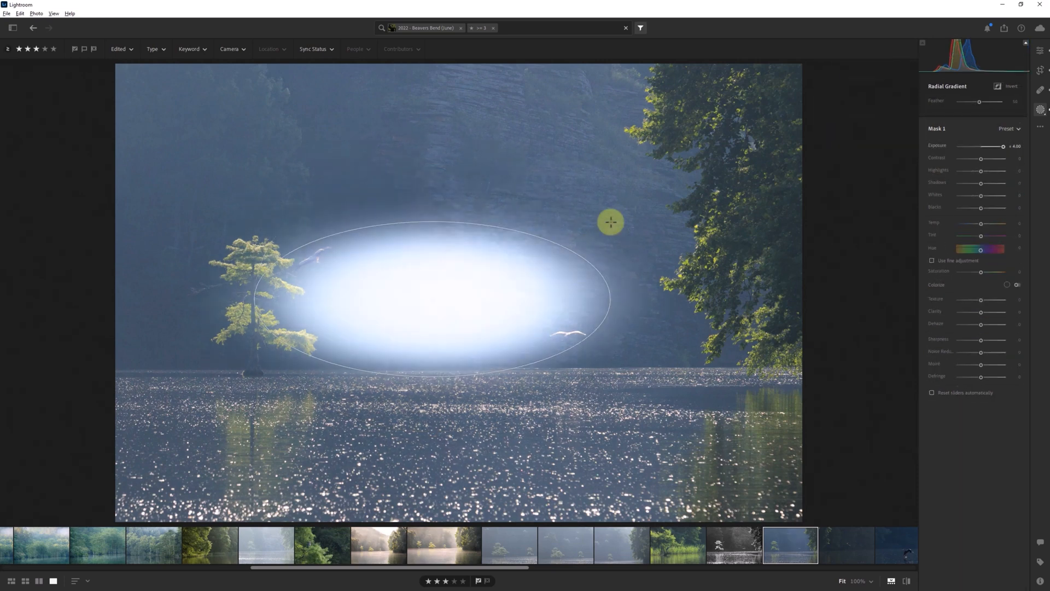
left_click_drag(610, 222, 551, 299)
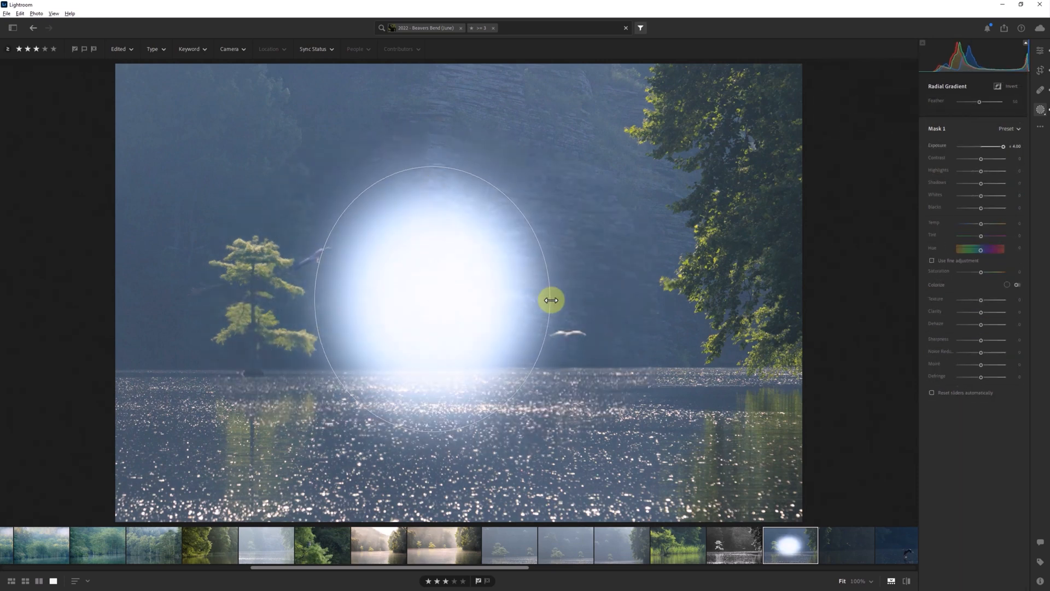
left_click_drag(551, 300, 610, 300)
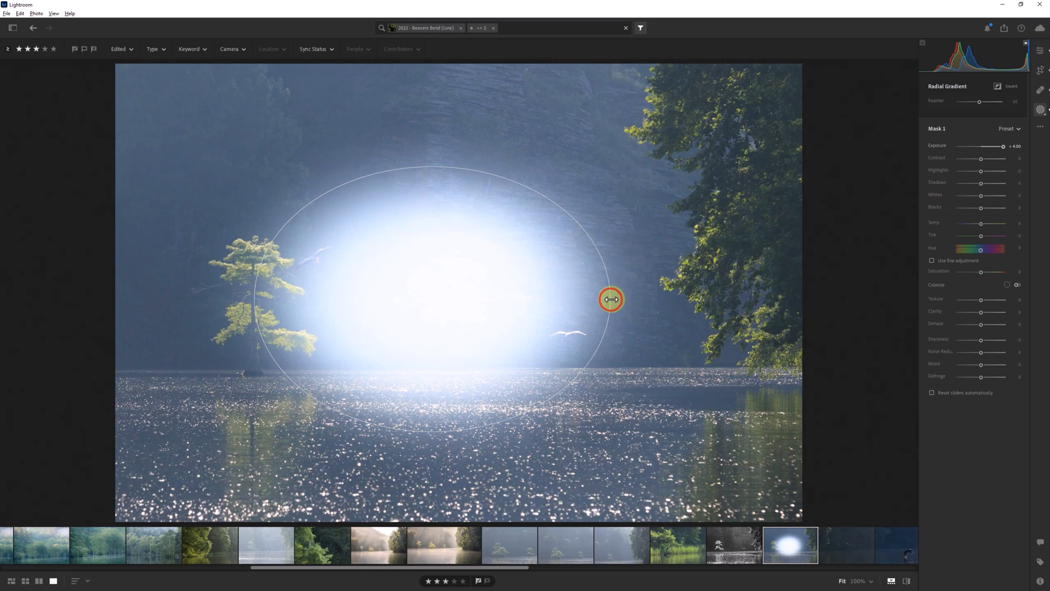
left_click_drag(610, 299, 545, 295)
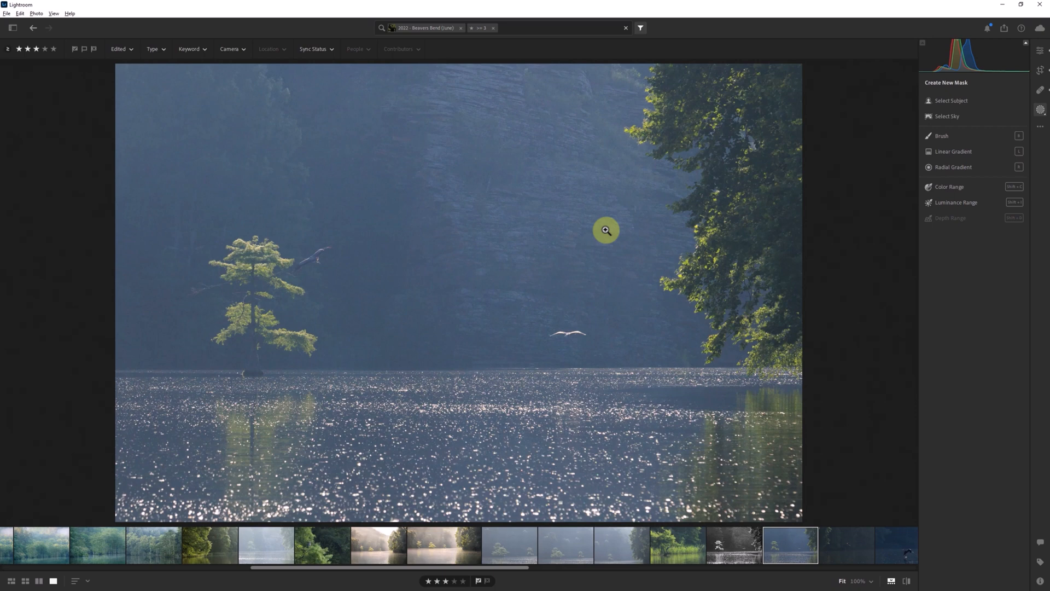
Paint a brush mask of Shift-clicked straight strokes zigzagging from the cliff to the water
left_click(935, 135)
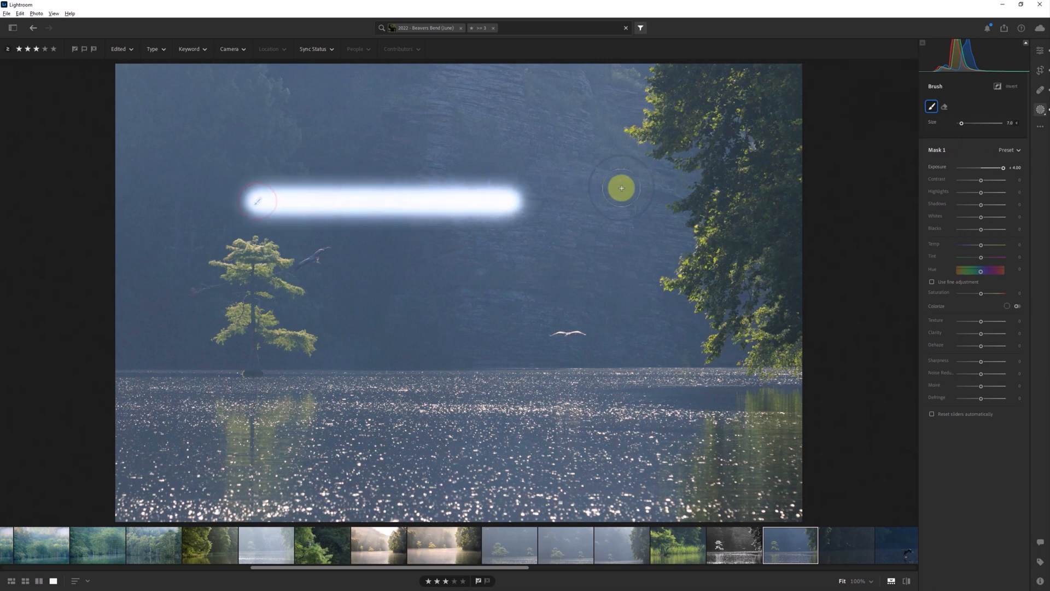
left_click_drag(620, 189, 278, 207)
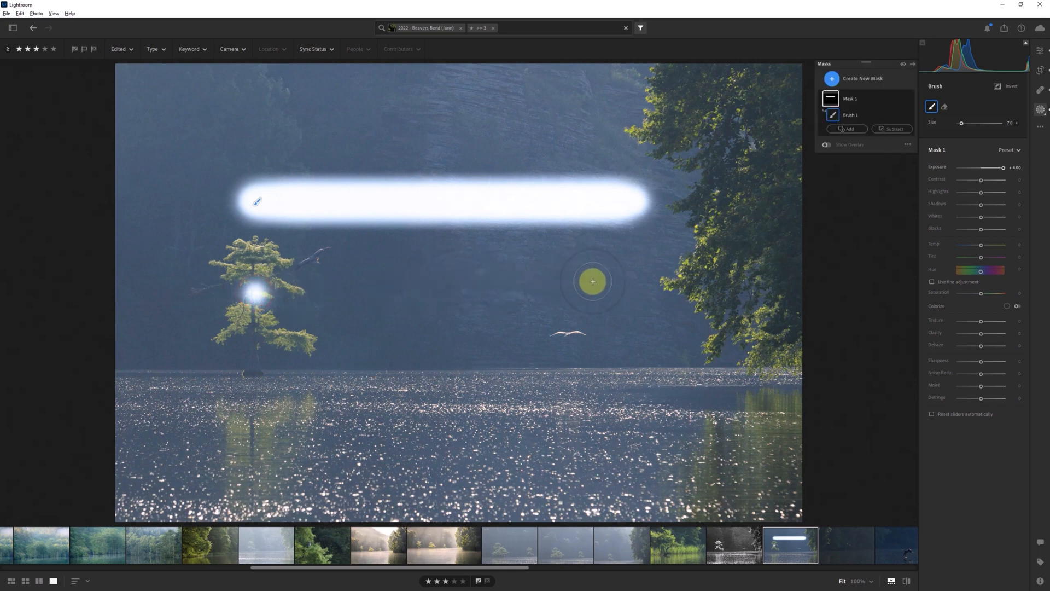
left_click_drag(268, 281, 609, 281)
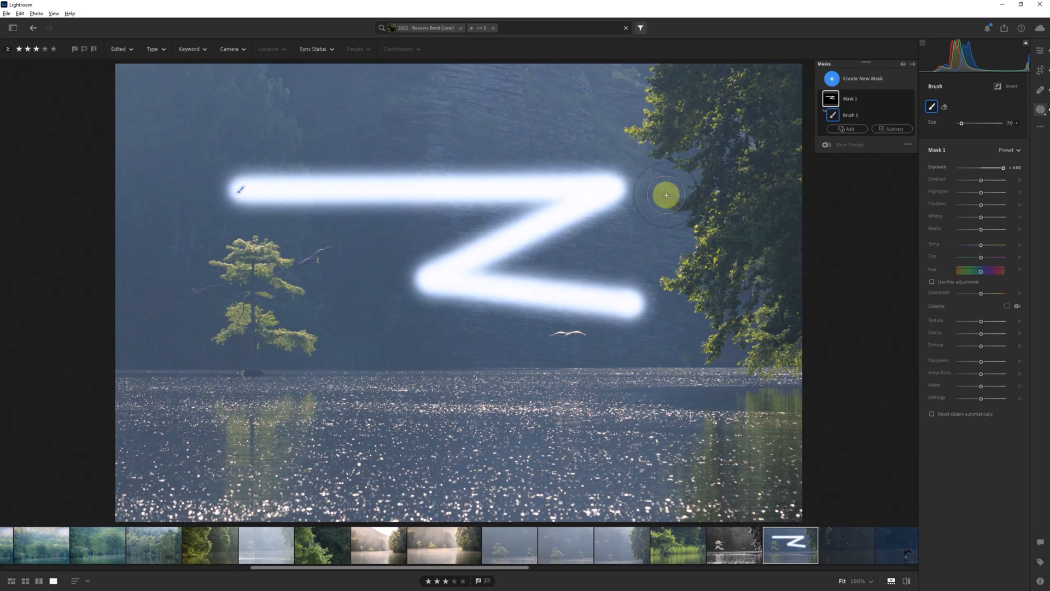
left_click_drag(666, 195, 387, 424)
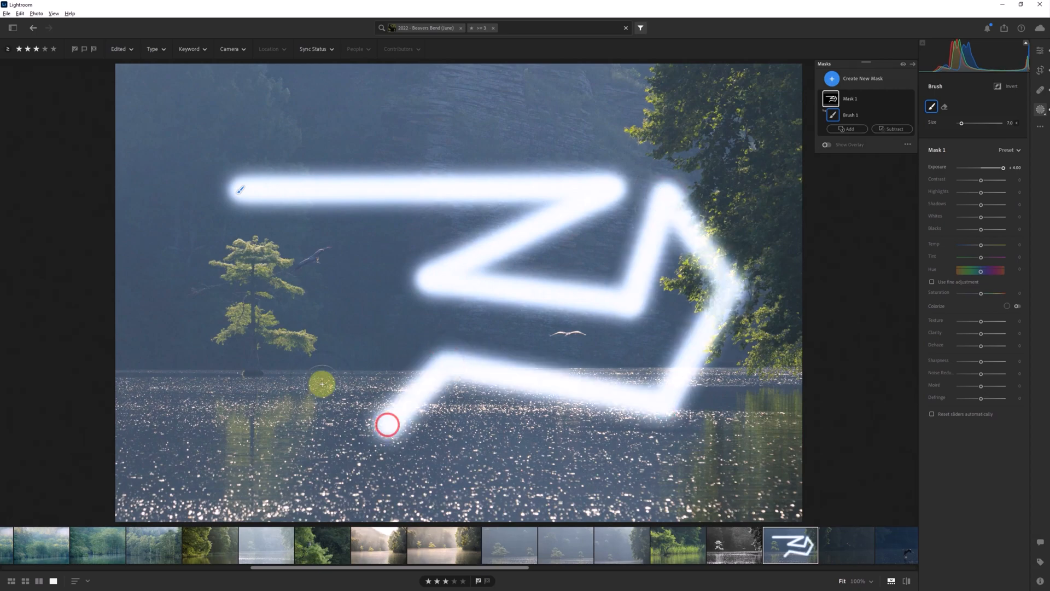
Delete the zigzag brush mask and begin a fresh brush mask above the tree
left_click(864, 78)
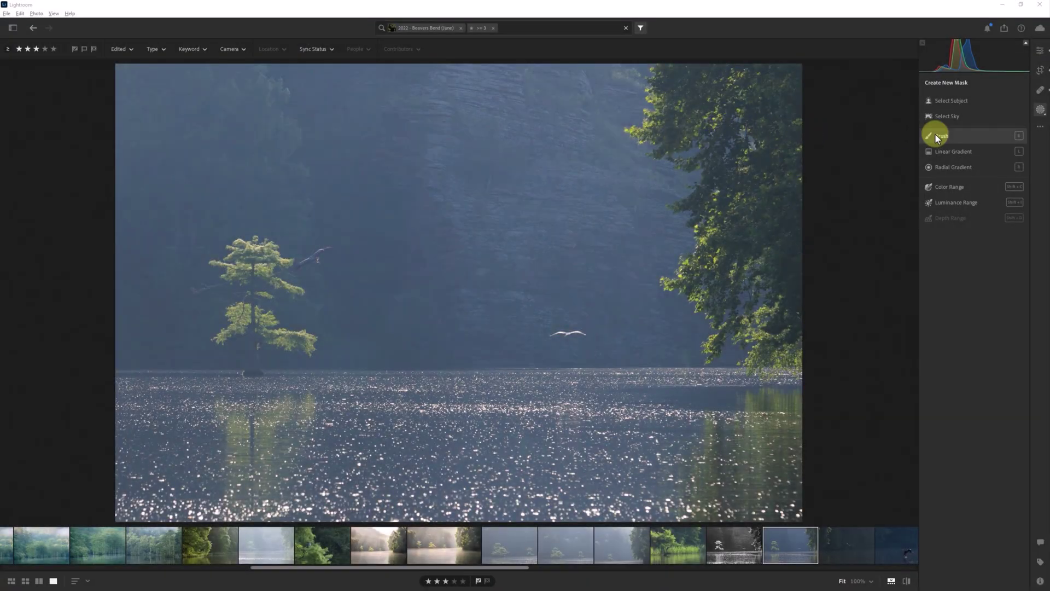
left_click(941, 135)
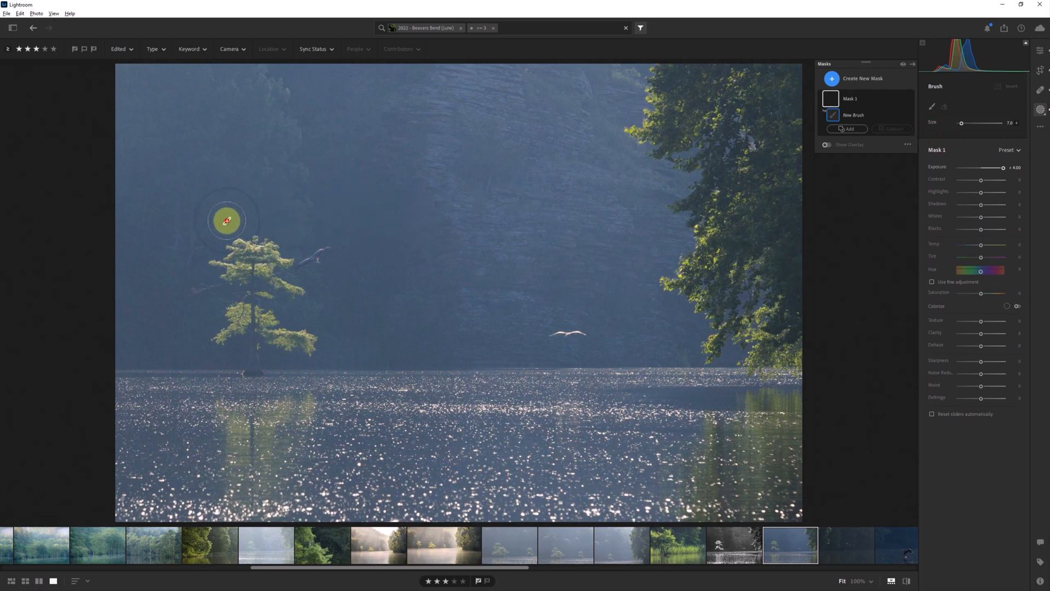
left_click(229, 221)
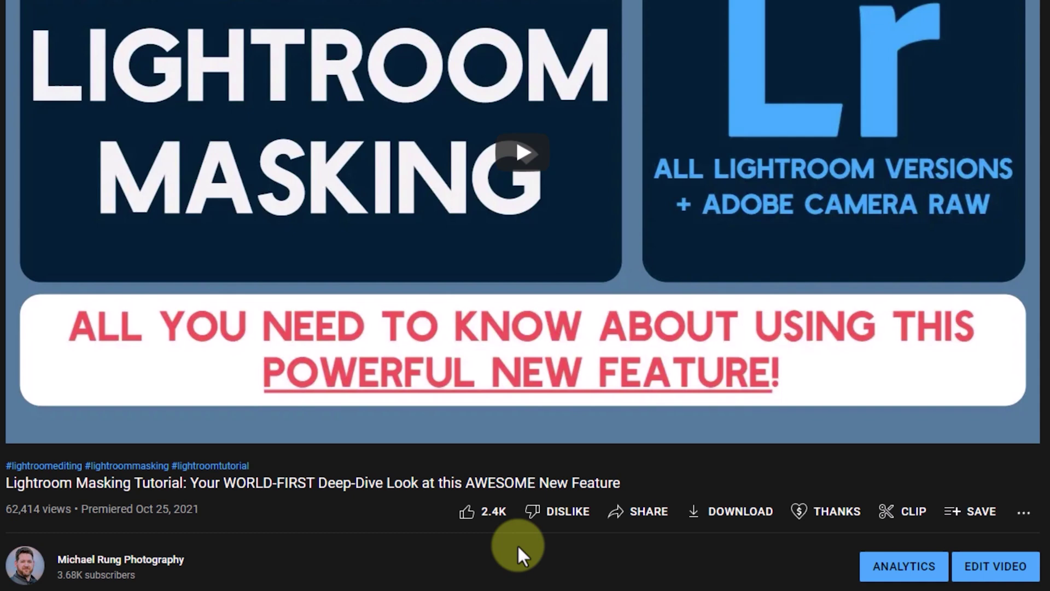
mouse_move(822, 525)
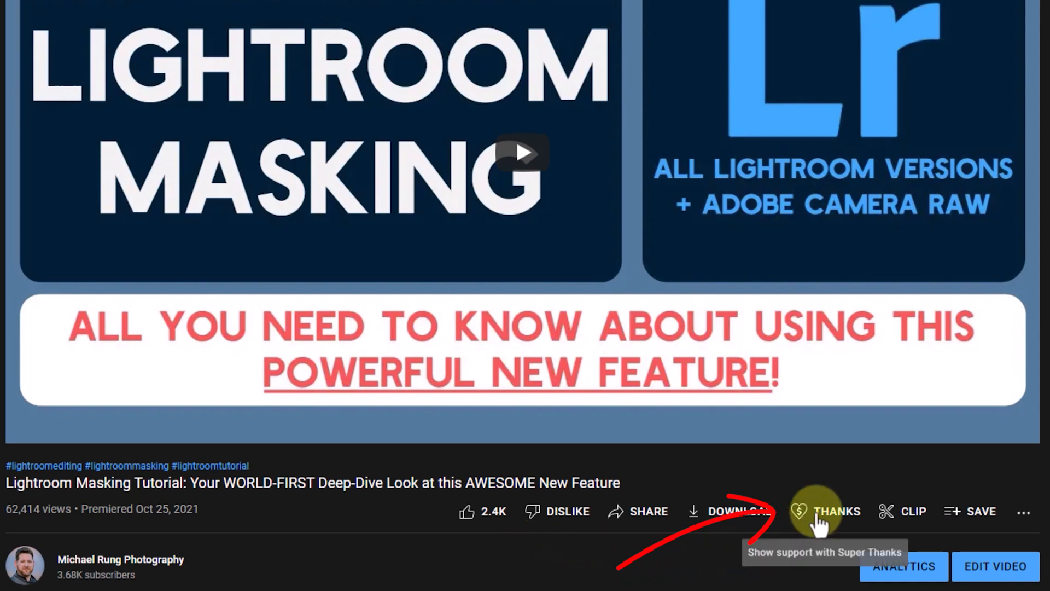
Open Super Thanks for the tutorial, try $50.00, then settle on the $5.00 amount
left_click(828, 512)
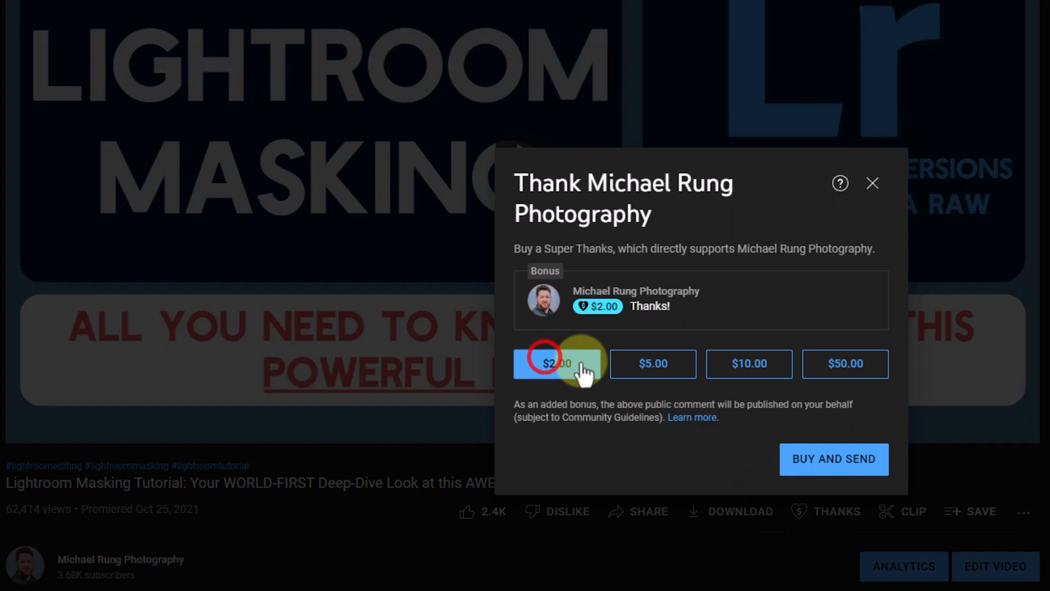
left_click(845, 364)
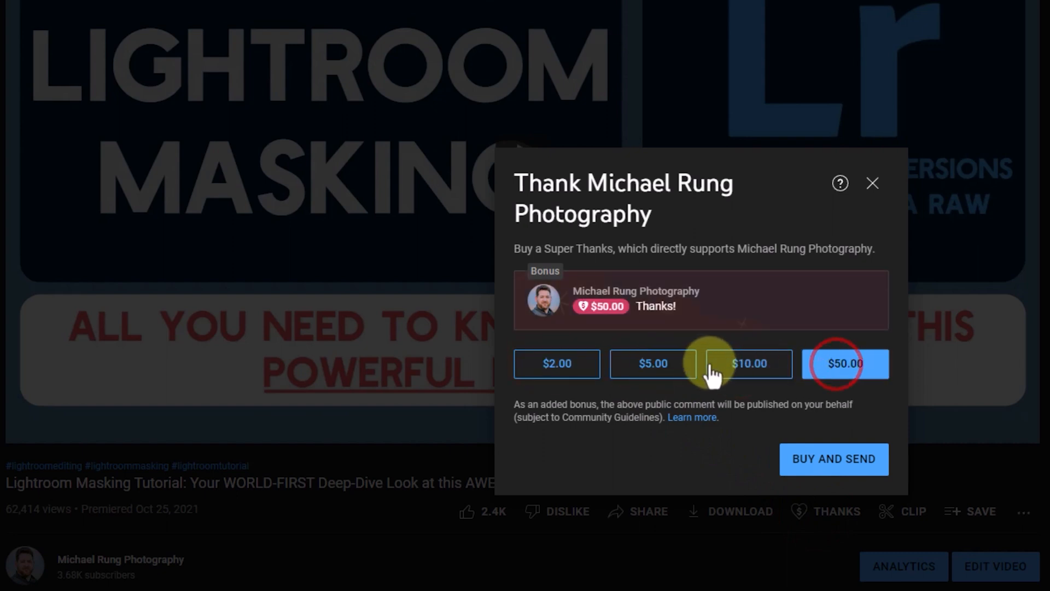
left_click(653, 363)
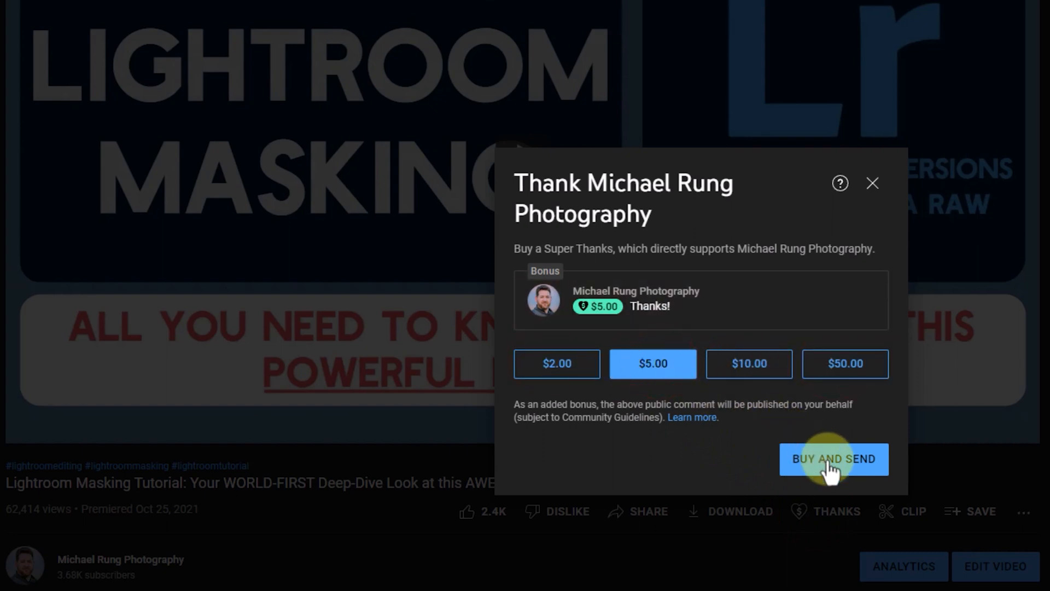